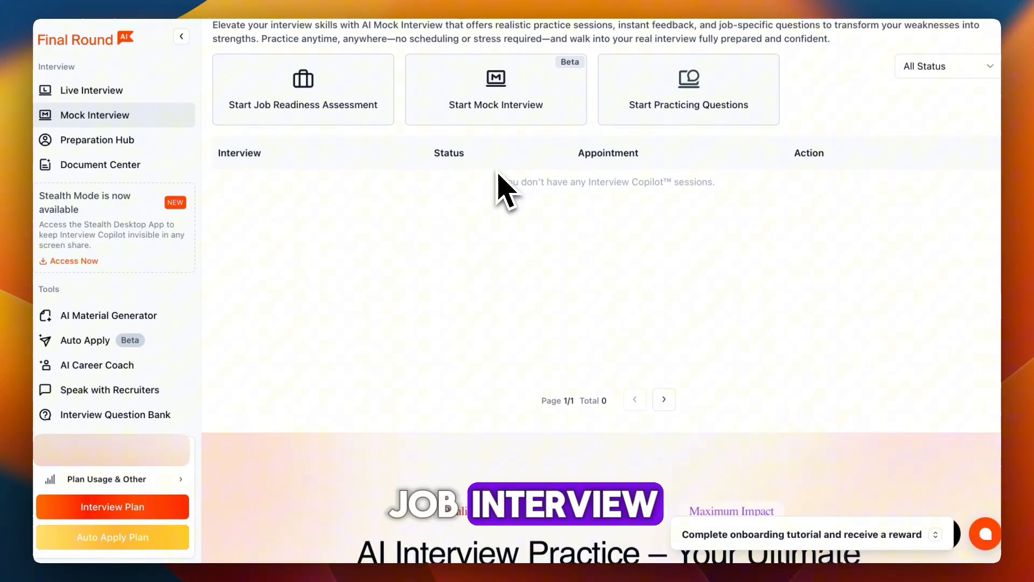
Browse to the Live Interview page and scroll through its General, Coding, HireVue and Phone types
{"action": "scroll", "scroll_direction": "down", "scroll_amount": 3}
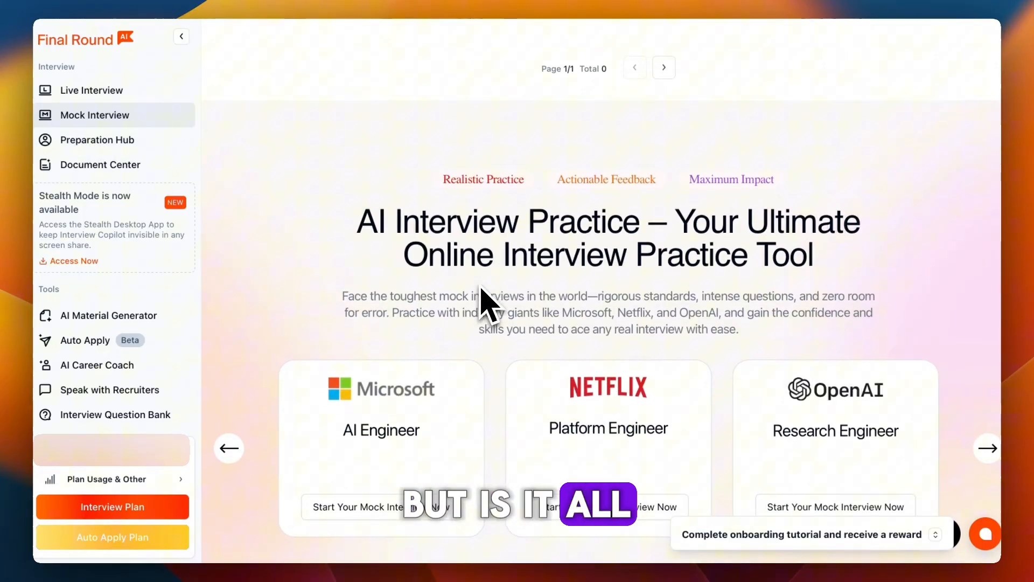
{"action": "scroll", "scroll_direction": "down", "scroll_amount": 3}
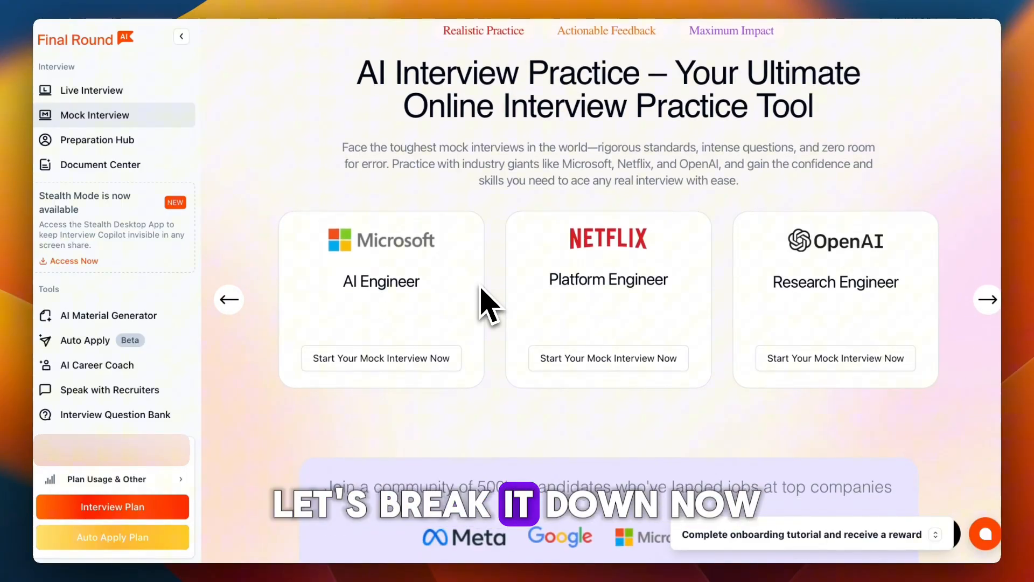
{"action": "mouse_move", "coordinate": [105, 139]}
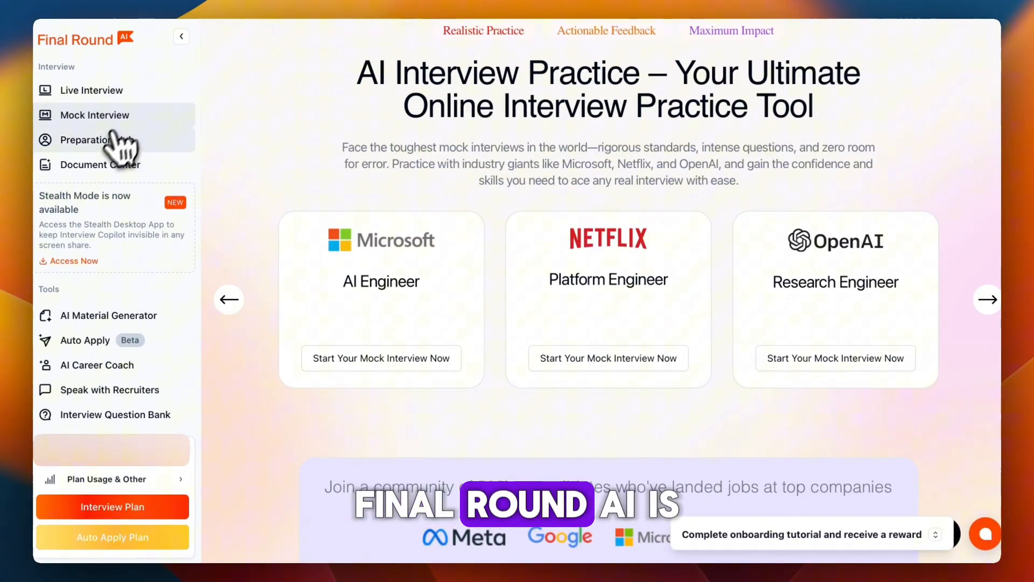
{"action": "left_click", "coordinate": [90, 90]}
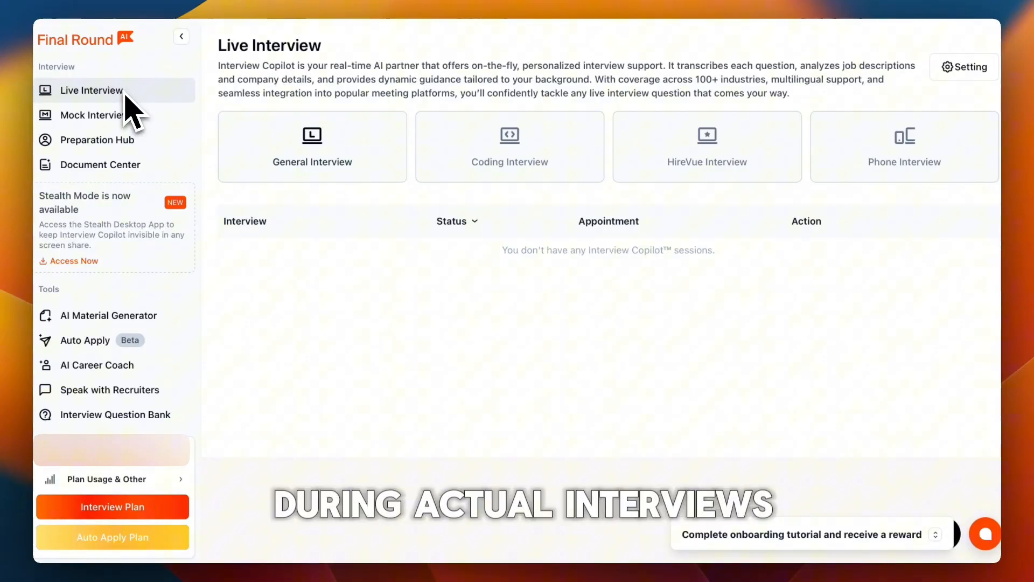
{"action": "scroll", "scroll_direction": "down", "scroll_amount": 3}
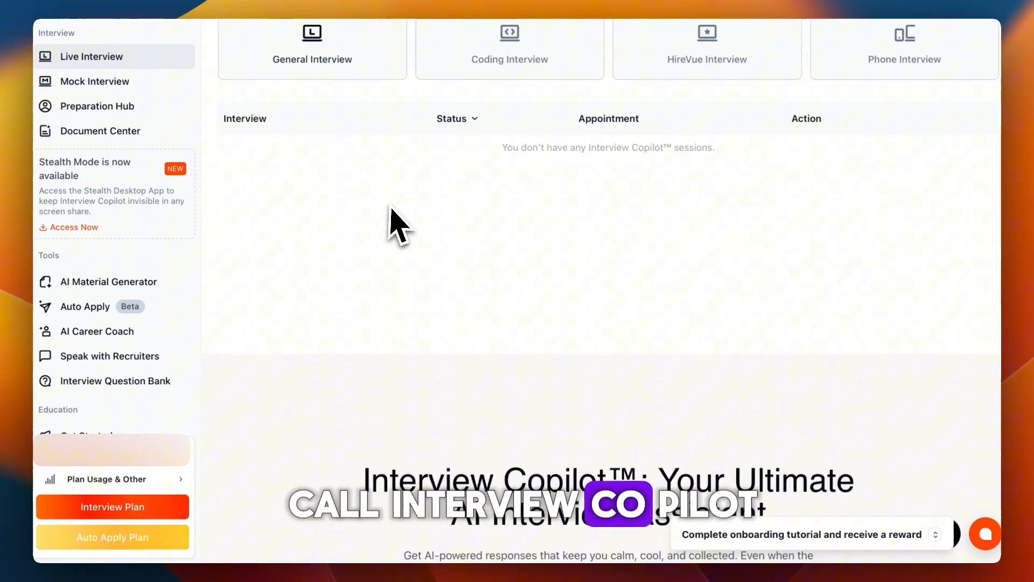
{"action": "scroll", "scroll_direction": "down", "scroll_amount": 3}
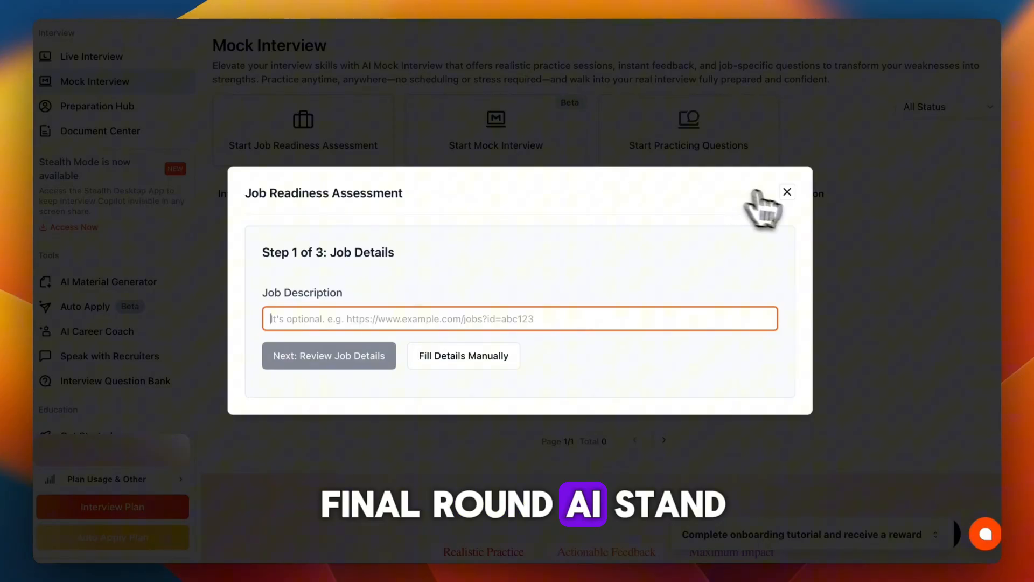
Close the Job Readiness Assessment dialog to return to the Mock Interview page
{"action": "left_click", "coordinate": [785, 192]}
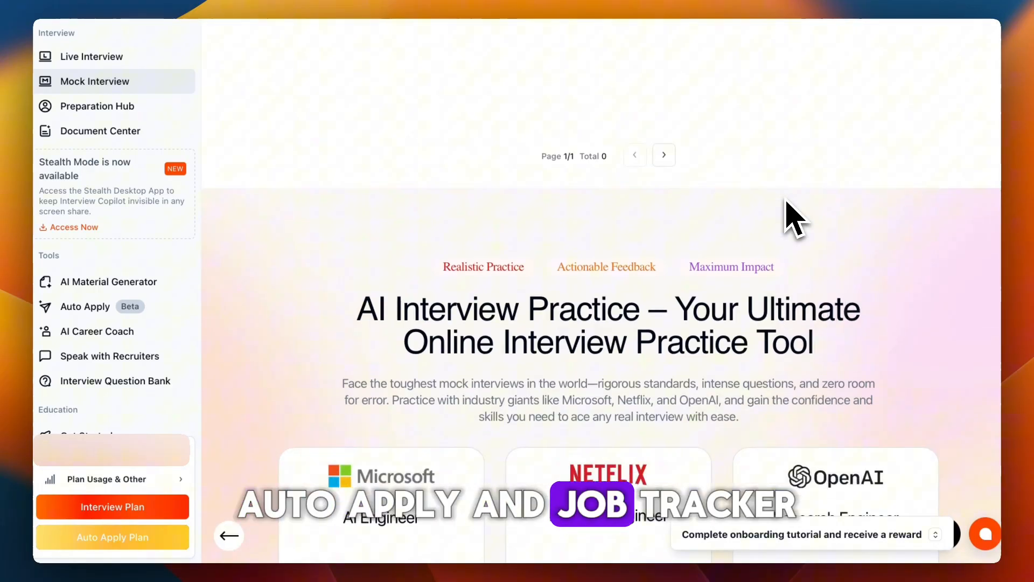
{"action": "scroll", "scroll_direction": "up", "scroll_amount": 3}
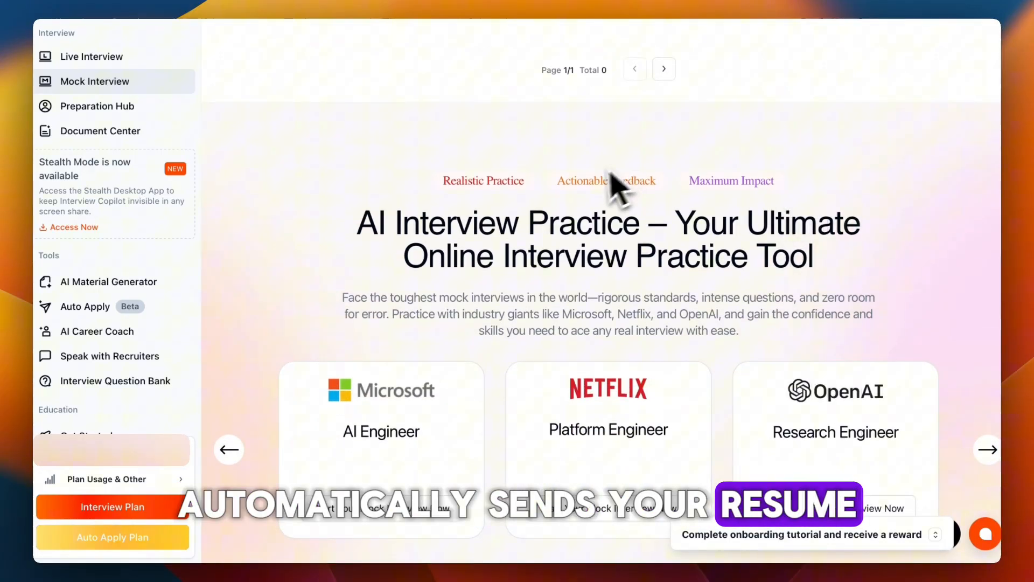
{"action": "mouse_move", "coordinate": [442, 217]}
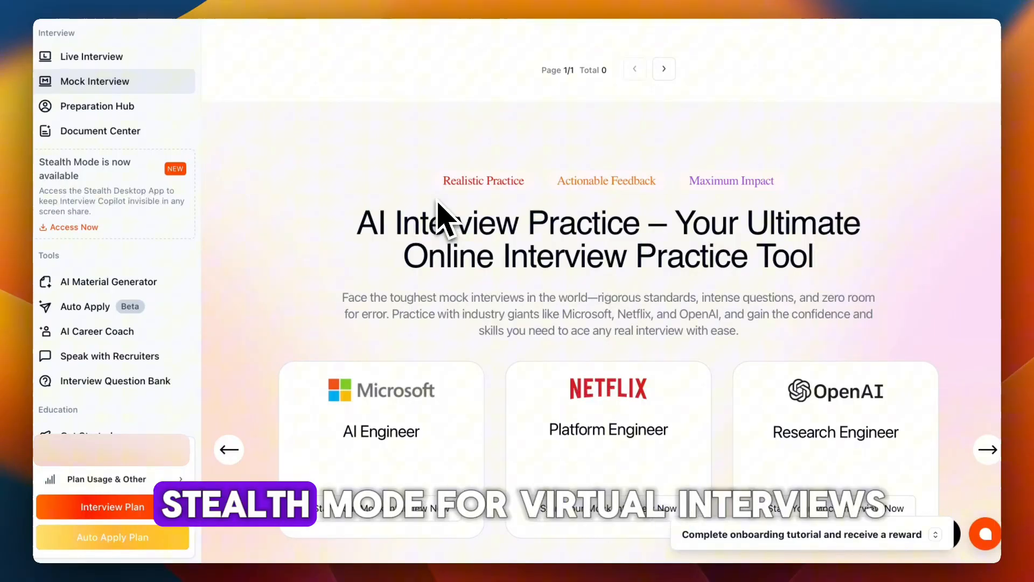
{"action": "scroll", "scroll_direction": "down", "scroll_amount": 3}
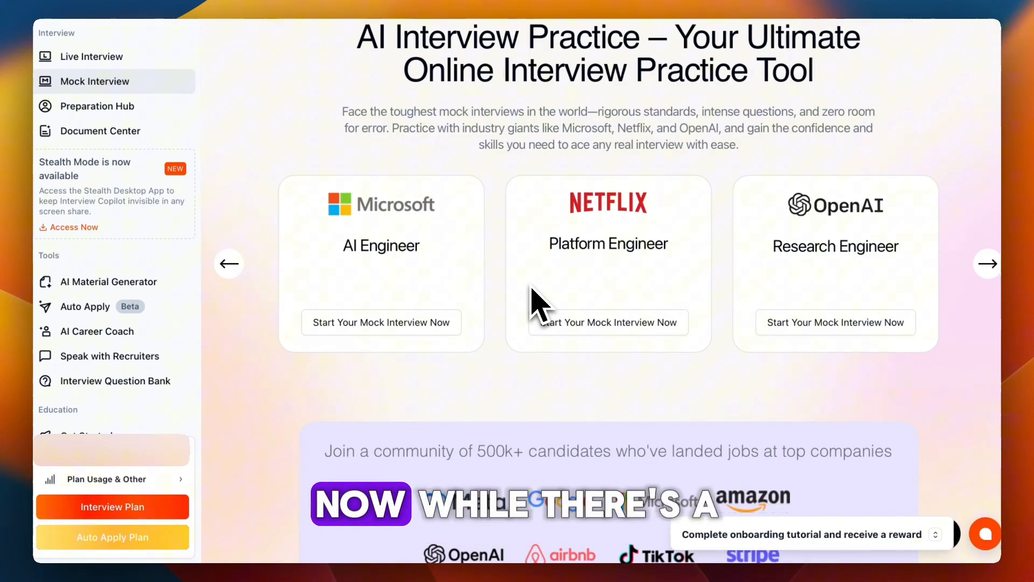
{"action": "mouse_move", "coordinate": [422, 257]}
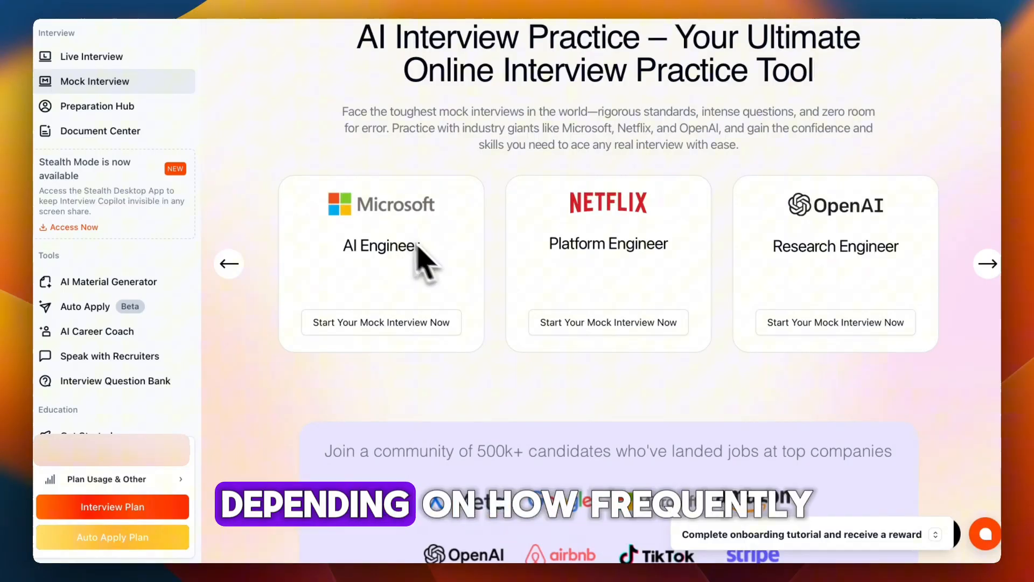
{"action": "mouse_move", "coordinate": [475, 360]}
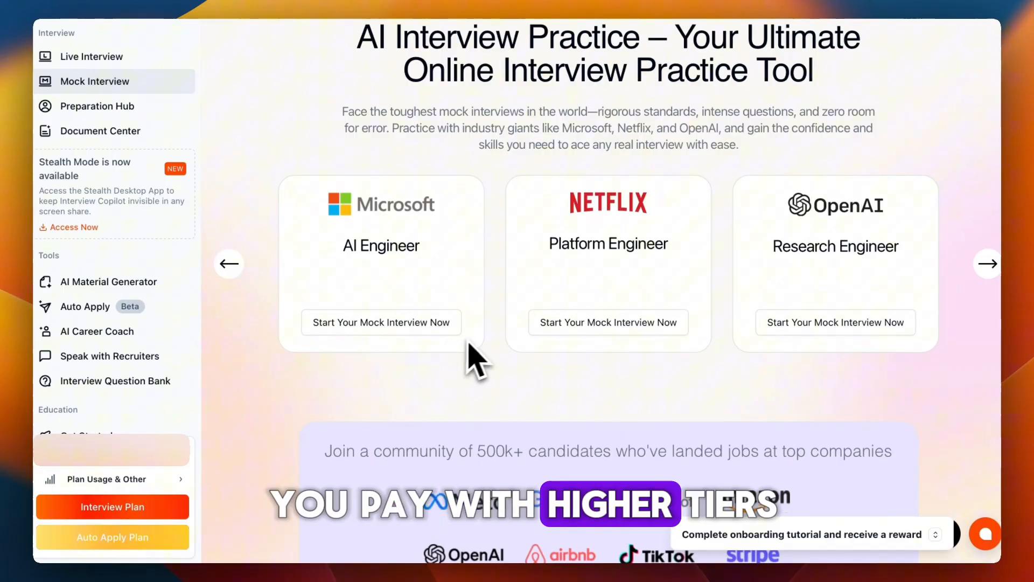
{"action": "scroll", "scroll_direction": "down", "scroll_amount": 3}
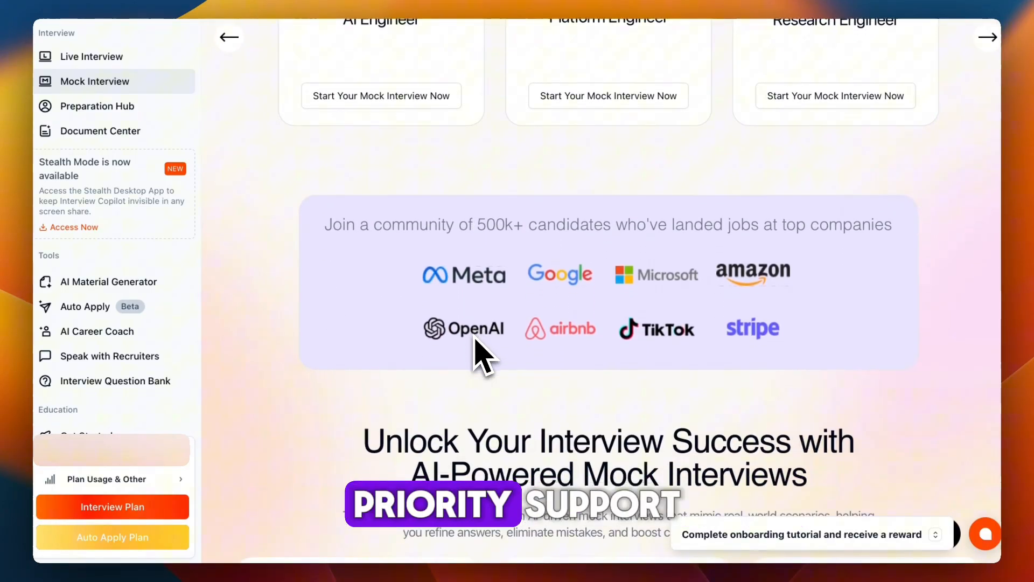
{"action": "scroll", "scroll_direction": "down", "scroll_amount": 3}
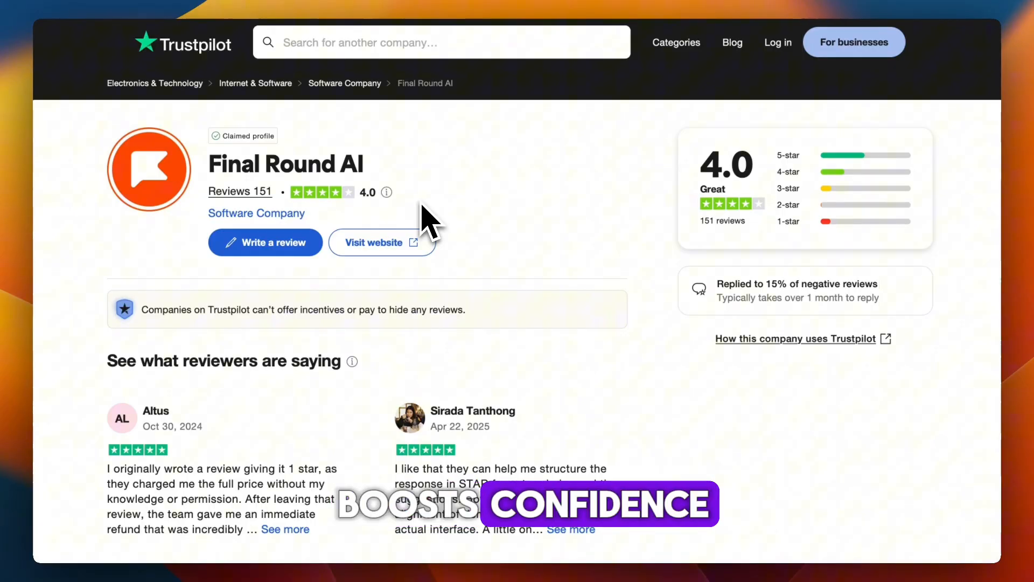
Scroll the Trustpilot profile down to Final Round AI's reviewer comments
{"action": "scroll", "scroll_direction": "down", "scroll_amount": 3}
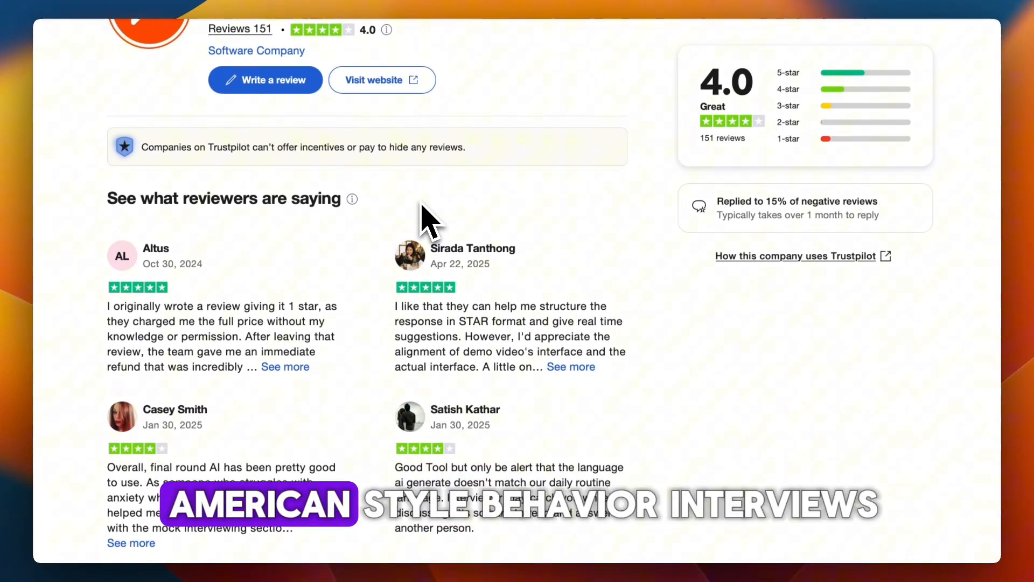
{"action": "mouse_move", "coordinate": [795, 136]}
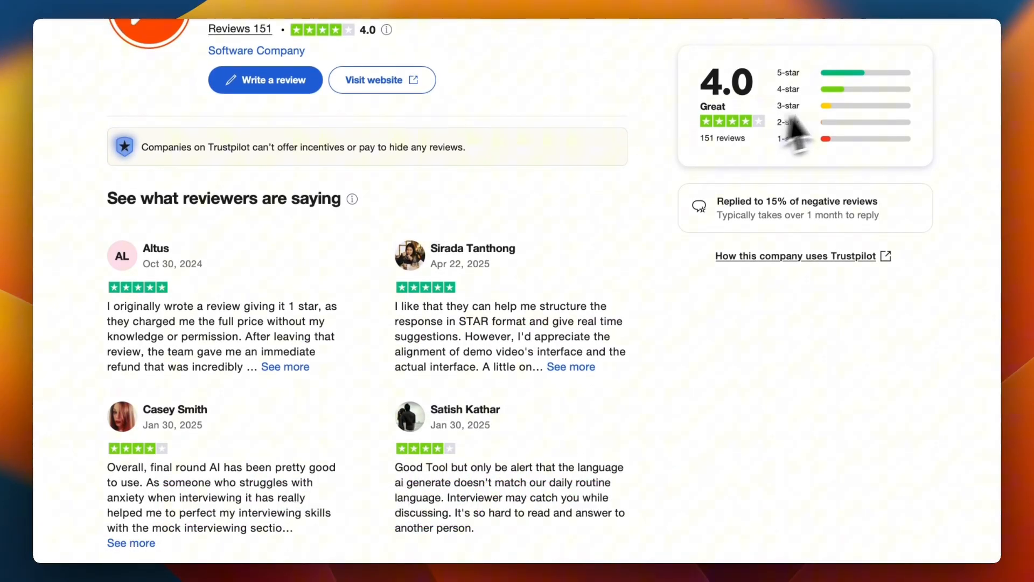
{"action": "mouse_move", "coordinate": [936, 19]}
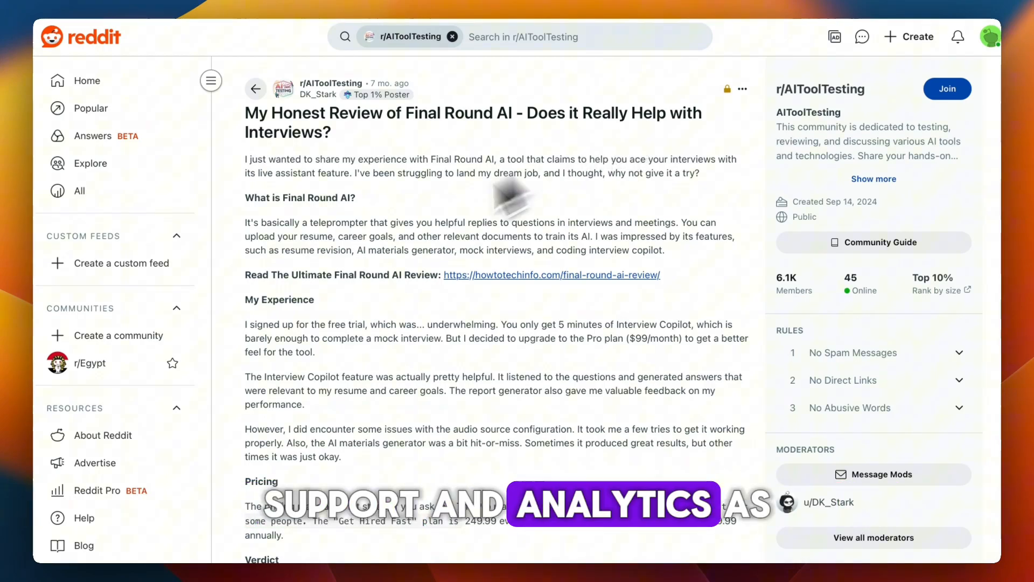
{"action": "mouse_move", "coordinate": [435, 264]}
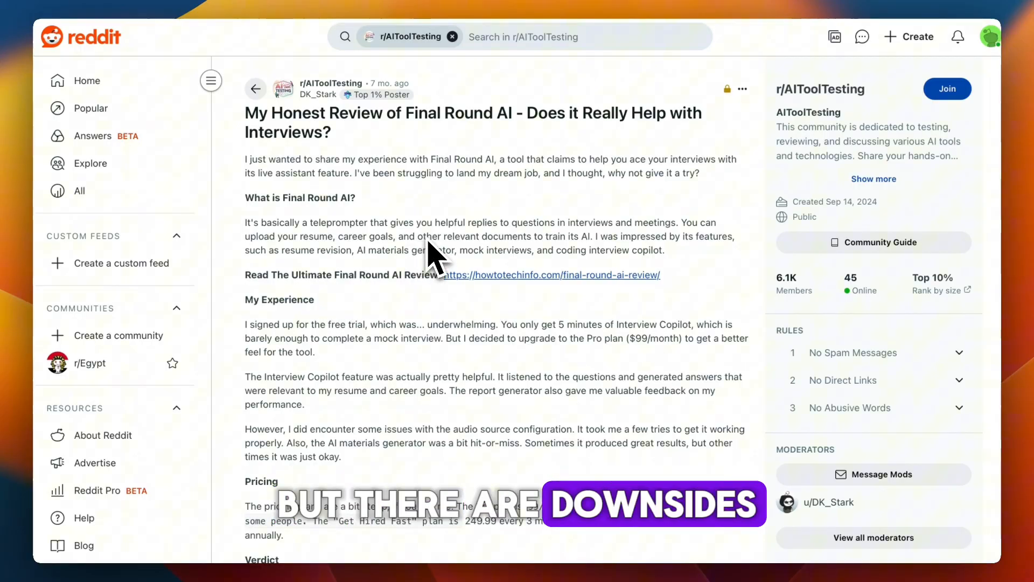
{"action": "mouse_move", "coordinate": [568, 214]}
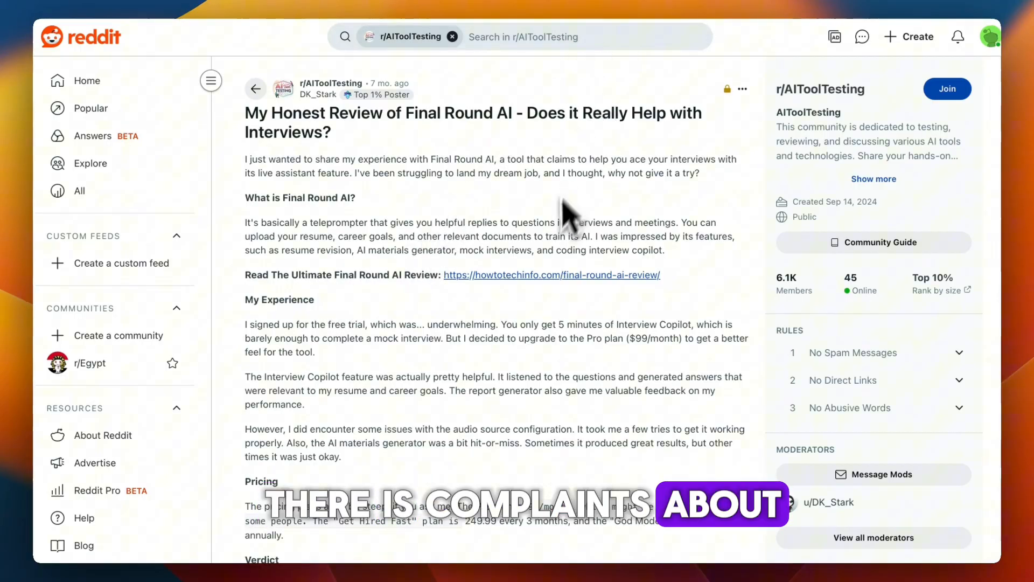
Scroll down through the r/AIToolTesting honest review of Final Round AI
{"action": "scroll", "scroll_direction": "down", "scroll_amount": 3}
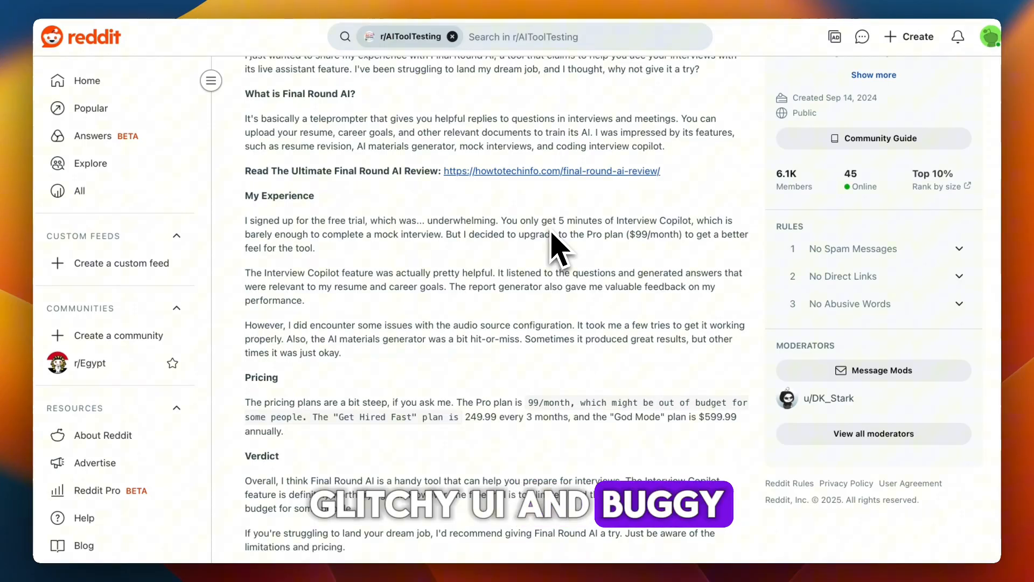
{"action": "scroll", "scroll_direction": "down", "scroll_amount": 3}
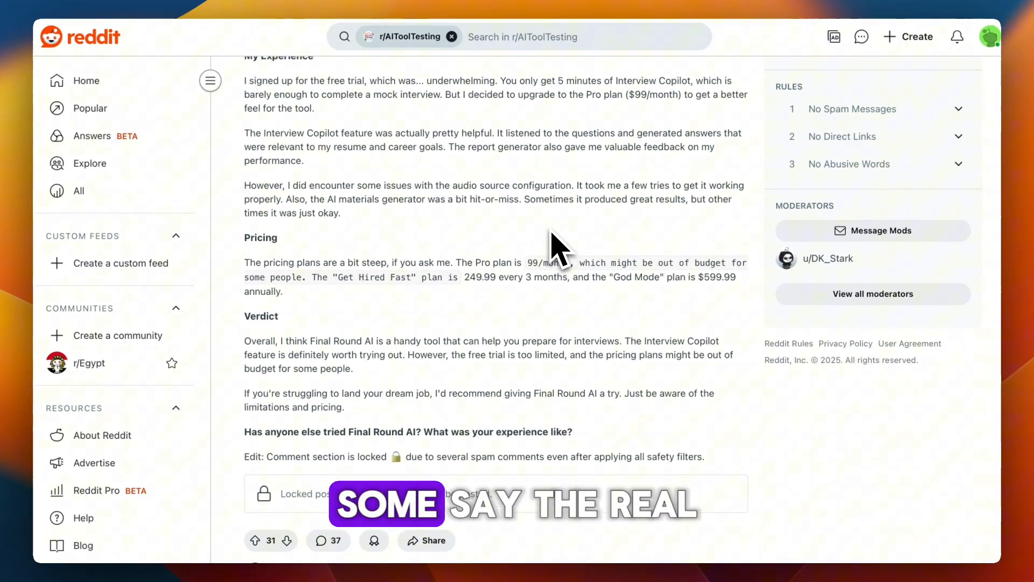
{"action": "scroll", "scroll_direction": "down", "scroll_amount": 3}
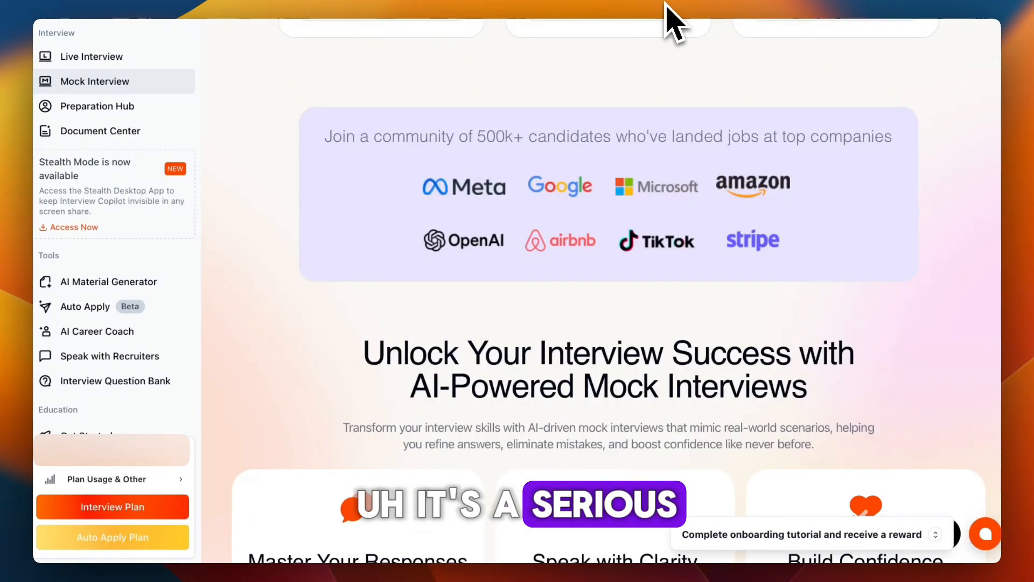
Scroll the Mock Interview page to its start options and empty sessions list
{"action": "scroll", "scroll_direction": "down", "scroll_amount": 3}
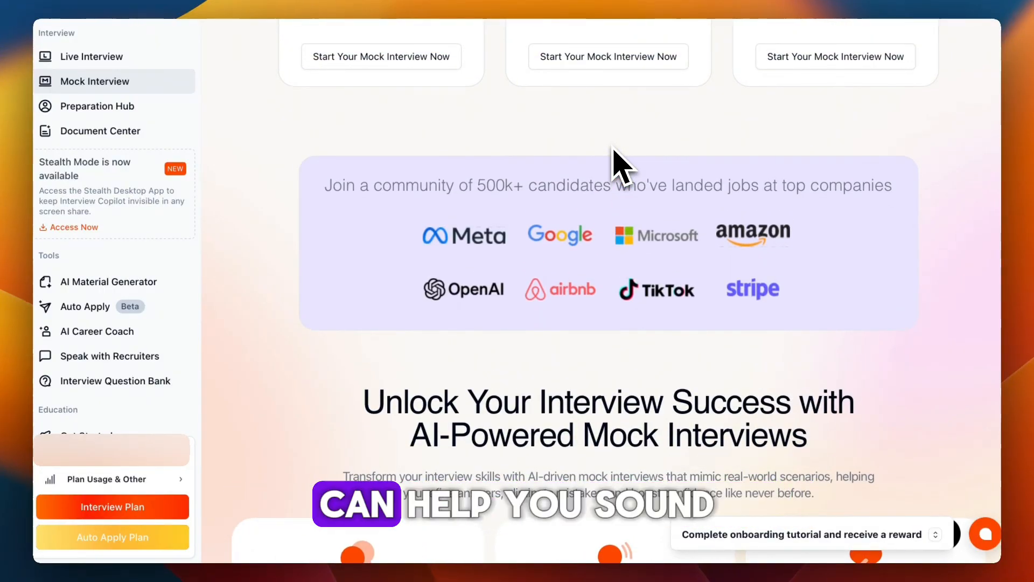
{"action": "scroll", "scroll_direction": "down", "scroll_amount": 3}
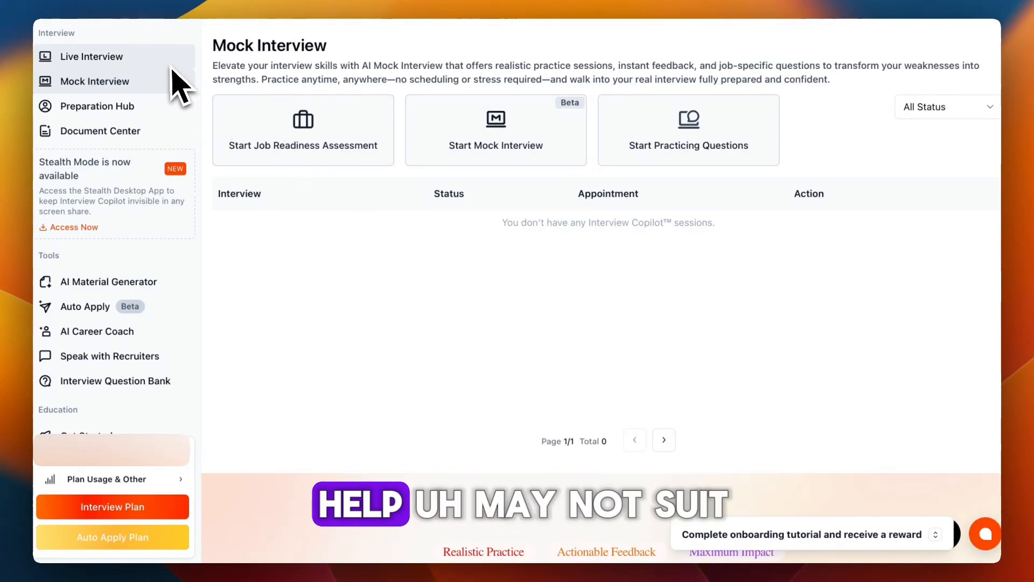
{"action": "mouse_move", "coordinate": [146, 69]}
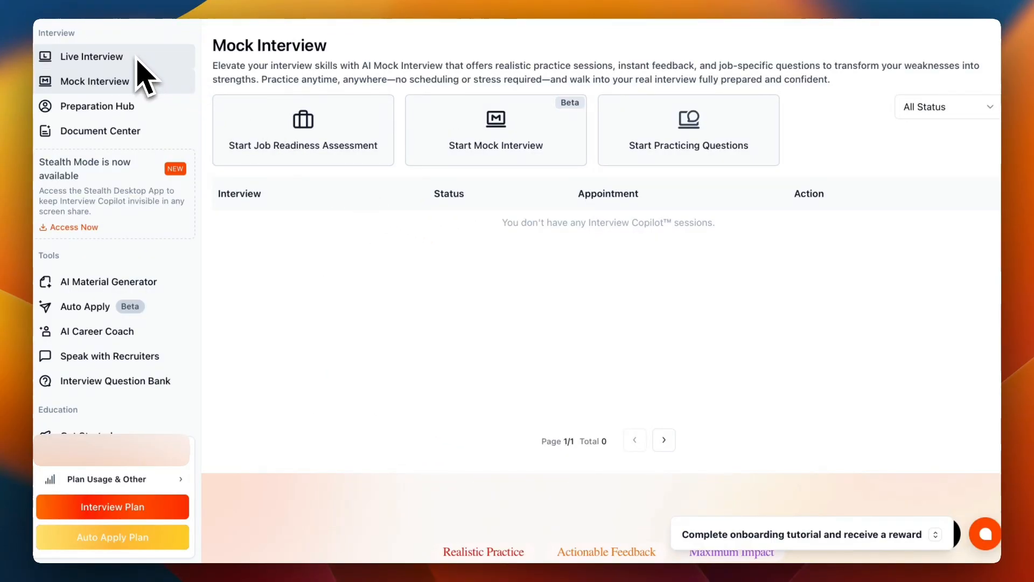